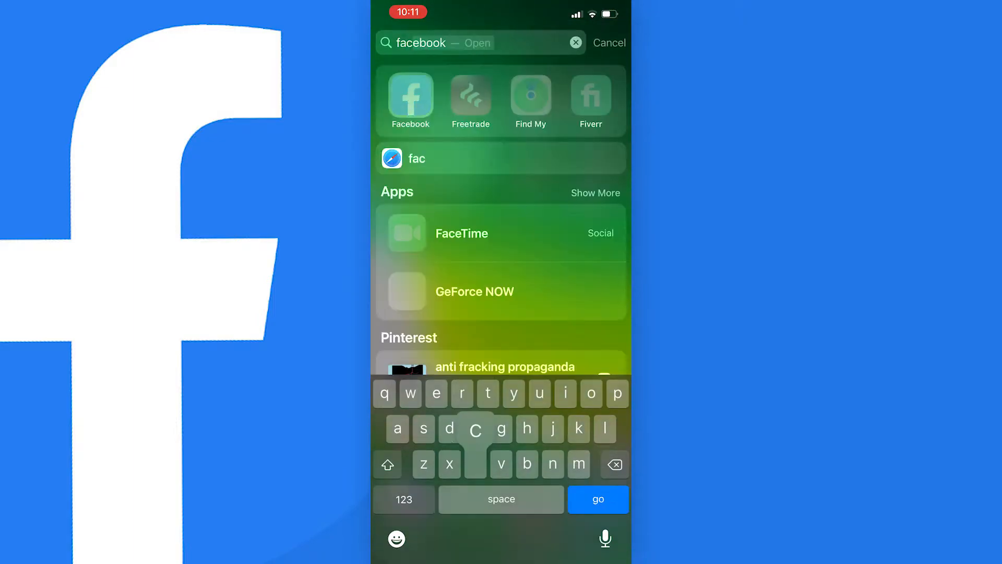
Launch the Facebook app from iOS Spotlight search results.
{"action": "left_click", "coordinate": [410, 100]}
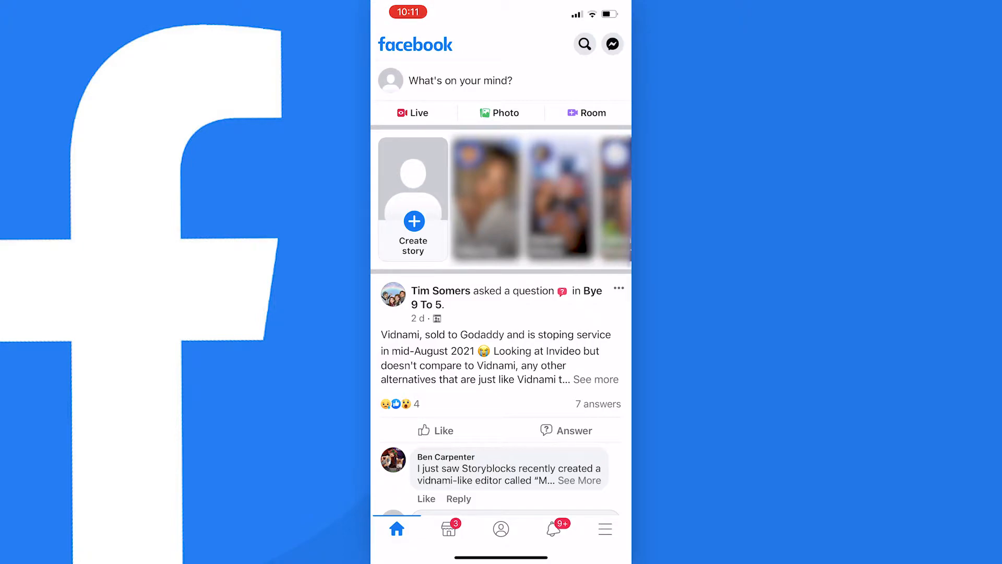
Go to the Groups section showing the user's joined groups.
{"action": "left_click", "coordinate": [603, 528]}
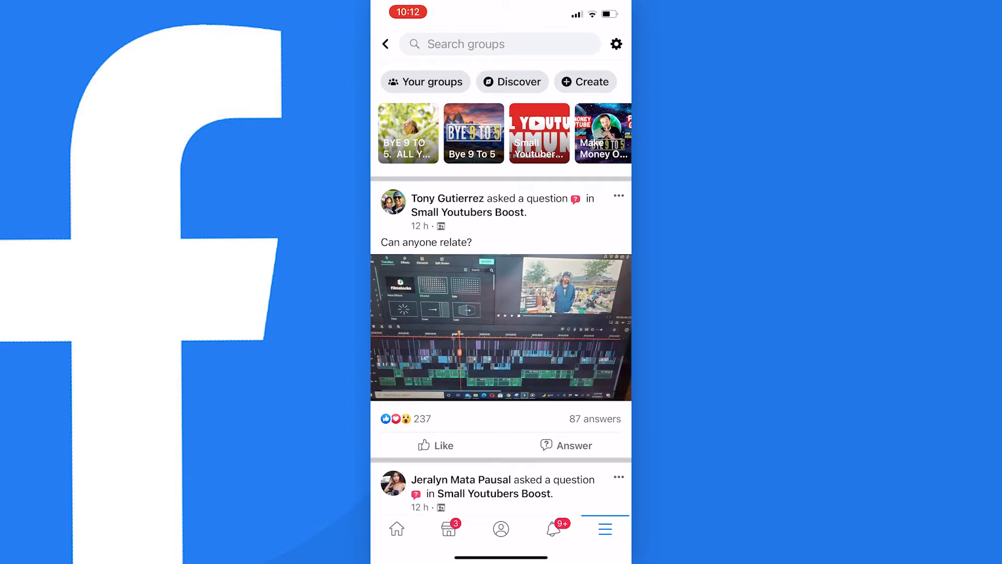
Open Your groups and scroll the Tutorial group's about page down to Members.
{"action": "left_click", "coordinate": [425, 81]}
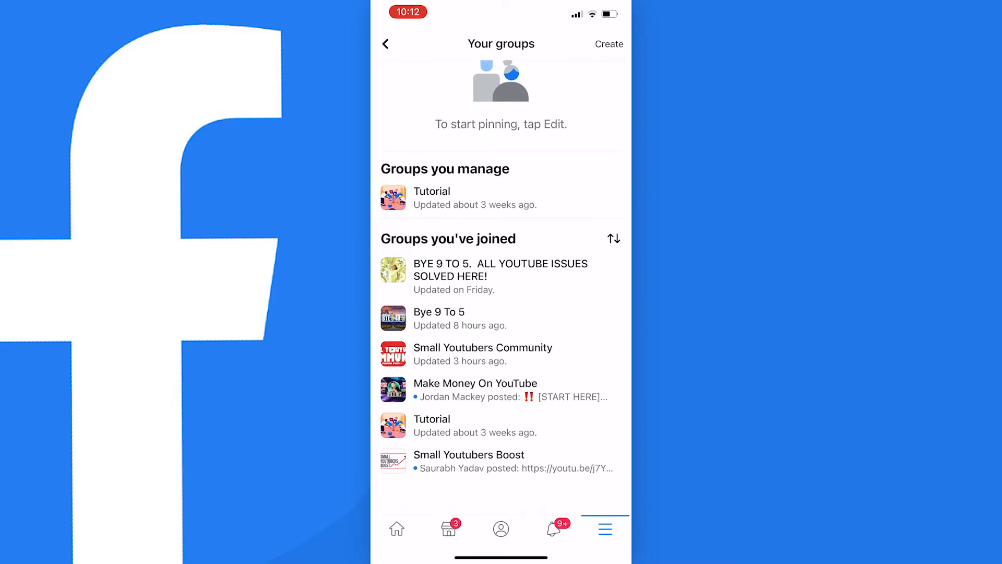
{"action": "scroll", "scroll_direction": "down", "scroll_amount": 3}
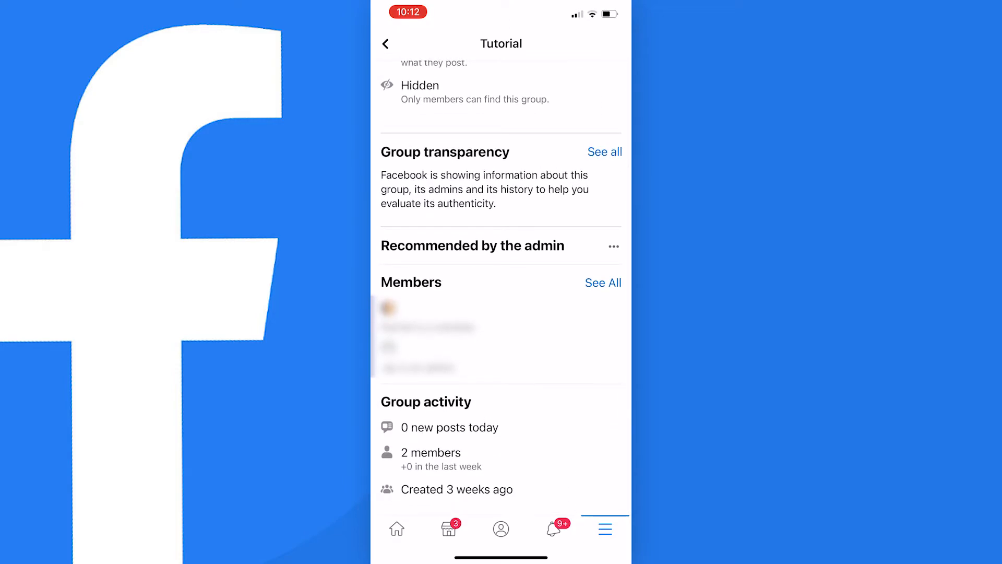
Remove the other member from Tutorial's member list and return to the group page.
{"action": "left_click", "coordinate": [601, 283]}
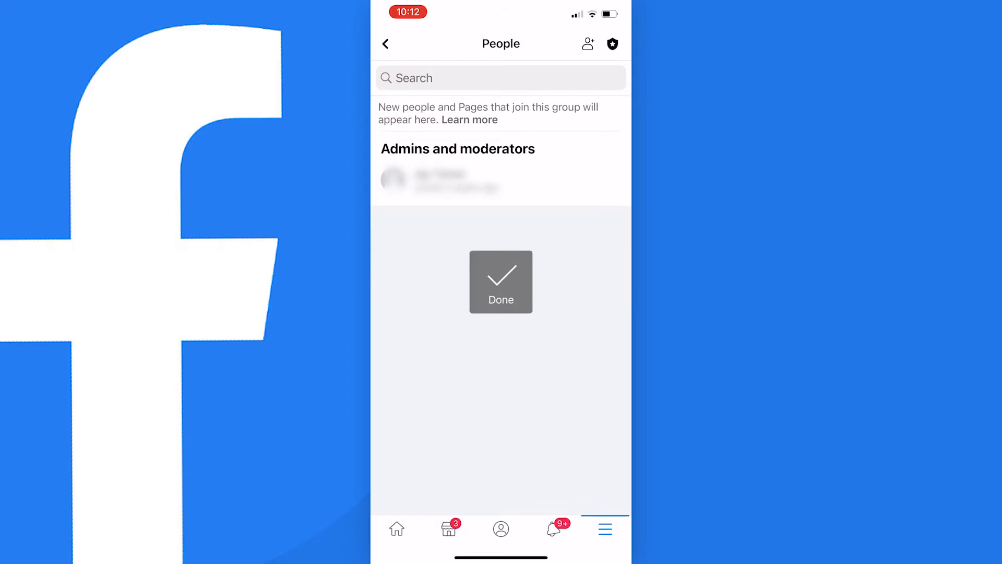
{"action": "left_click", "coordinate": [500, 281]}
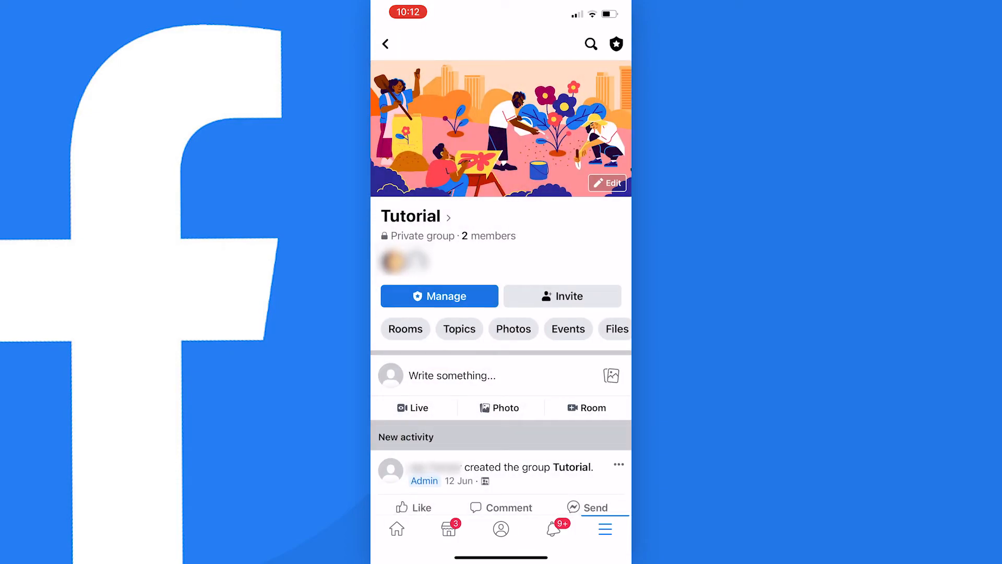
From Admin home, delete the Tutorial group and confirm leaving it as last admin.
{"action": "left_click", "coordinate": [439, 296]}
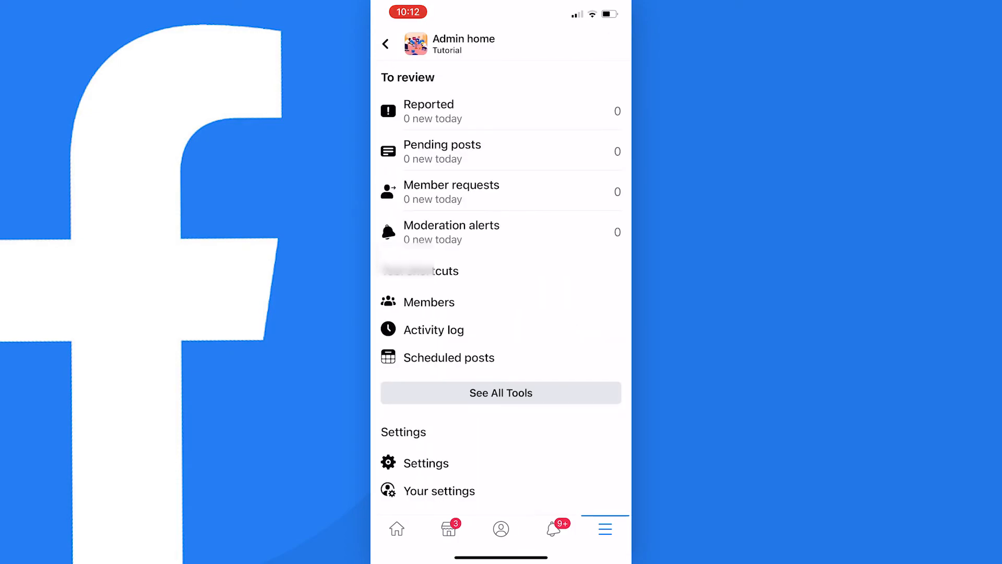
{"action": "scroll", "scroll_direction": "down", "scroll_amount": 3}
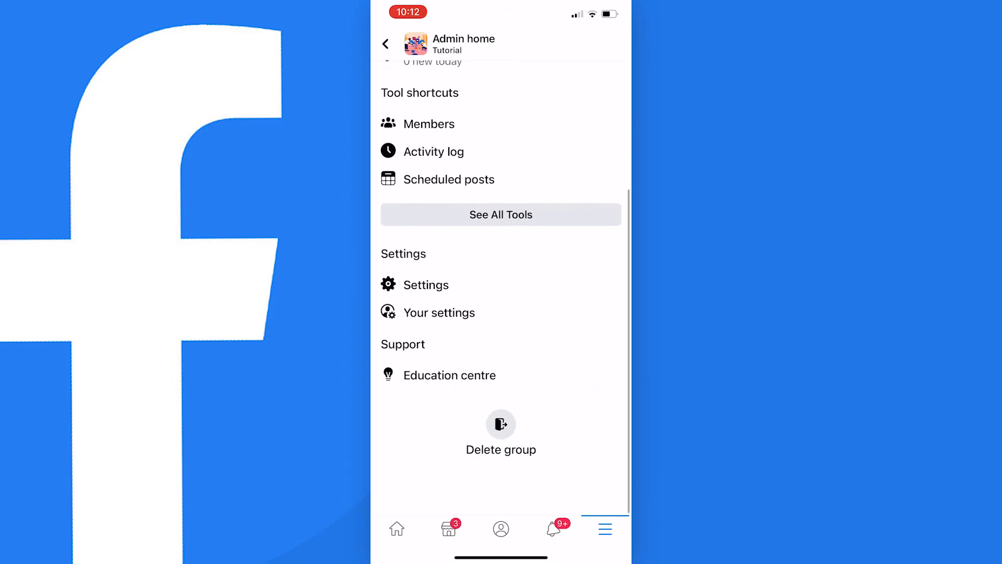
{"action": "left_click", "coordinate": [501, 432]}
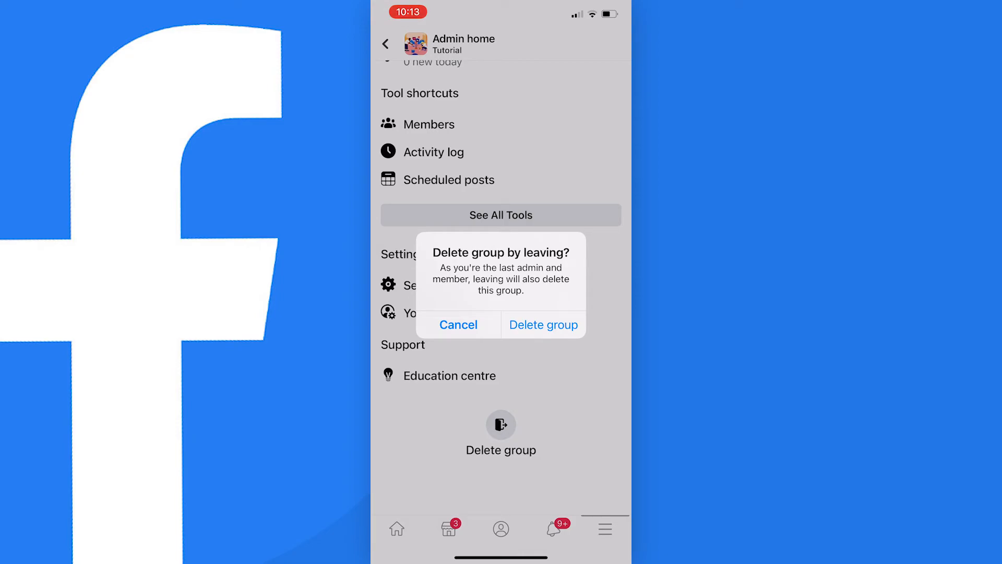
{"action": "left_click", "coordinate": [458, 323]}
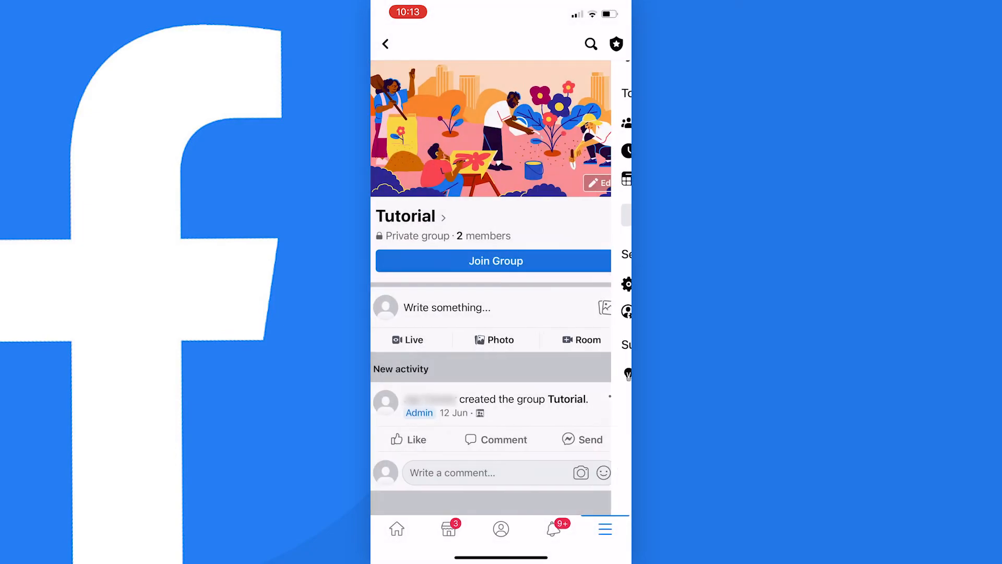